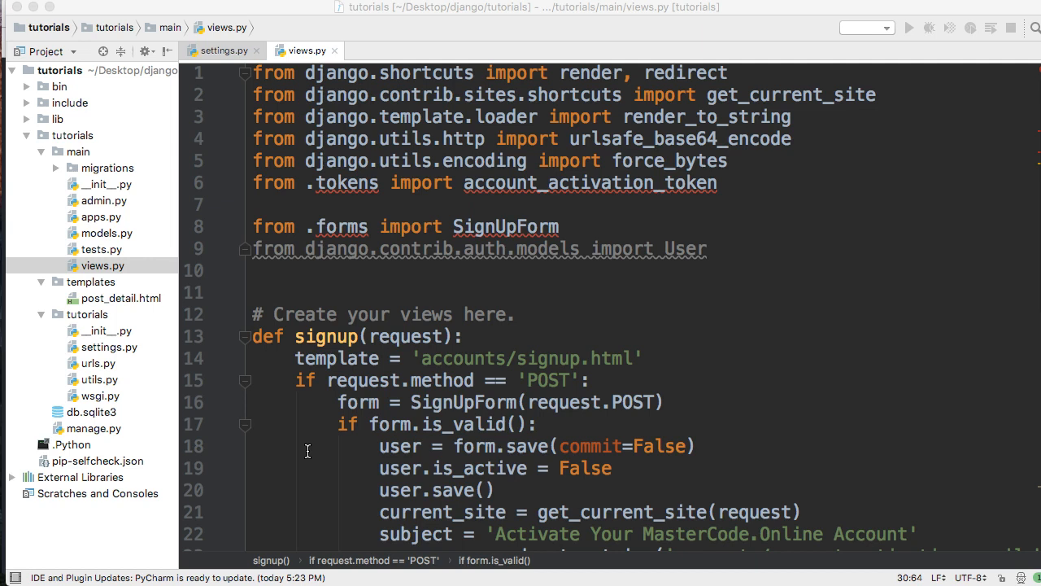
- Below form.save(commit=False), add 'if not User.objects.filter(email=user.email).exists():'
scroll("down", 3)
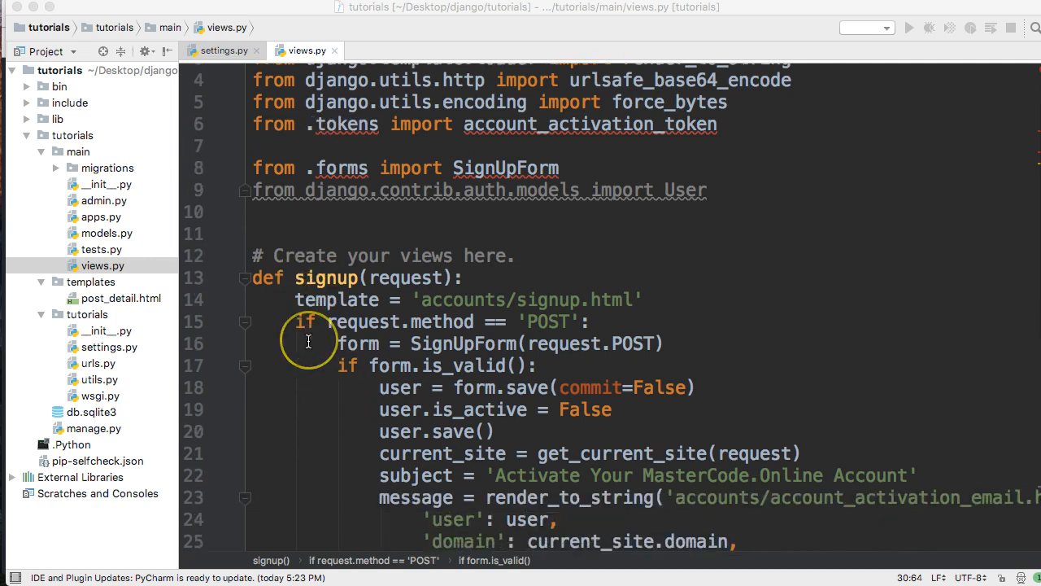
scroll("down", 3)
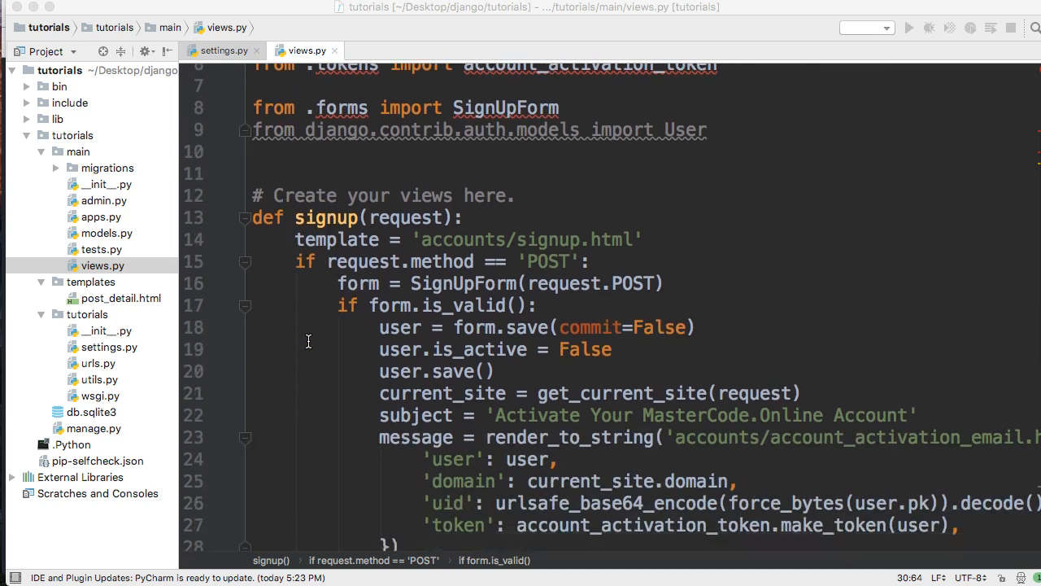
scroll("down", 3)
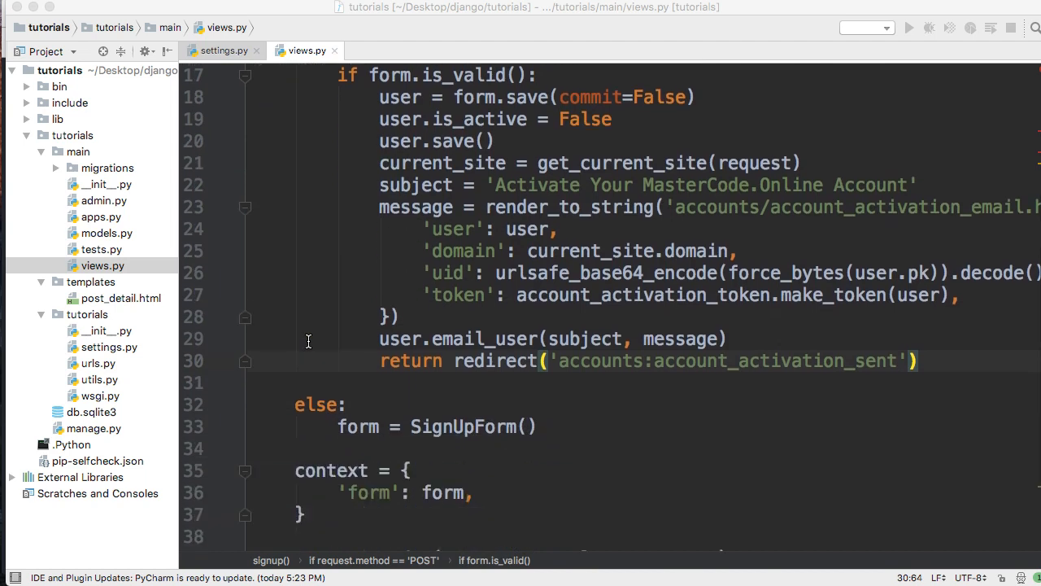
scroll("up", 3)
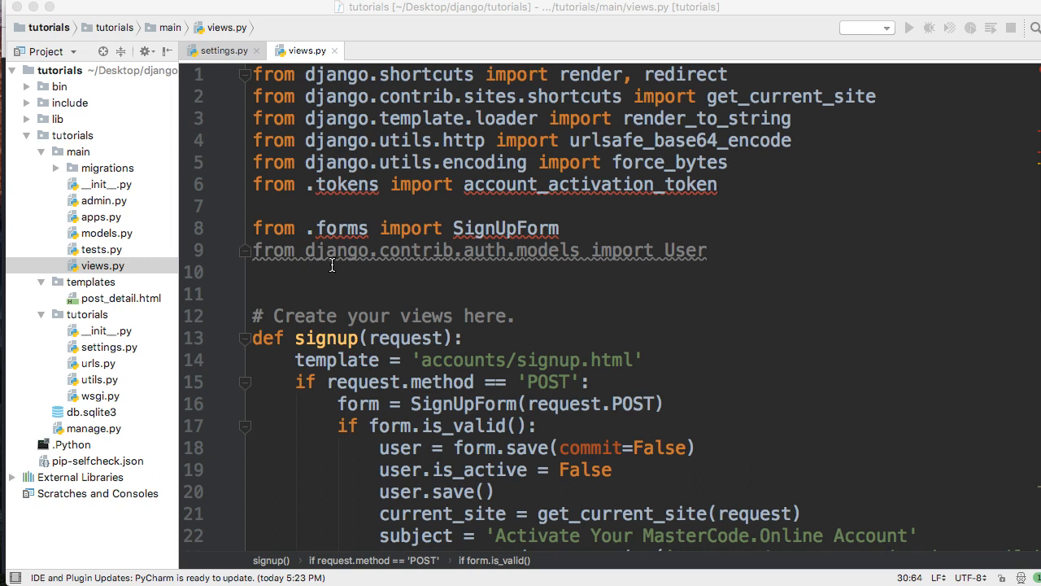
scroll("down", 3)
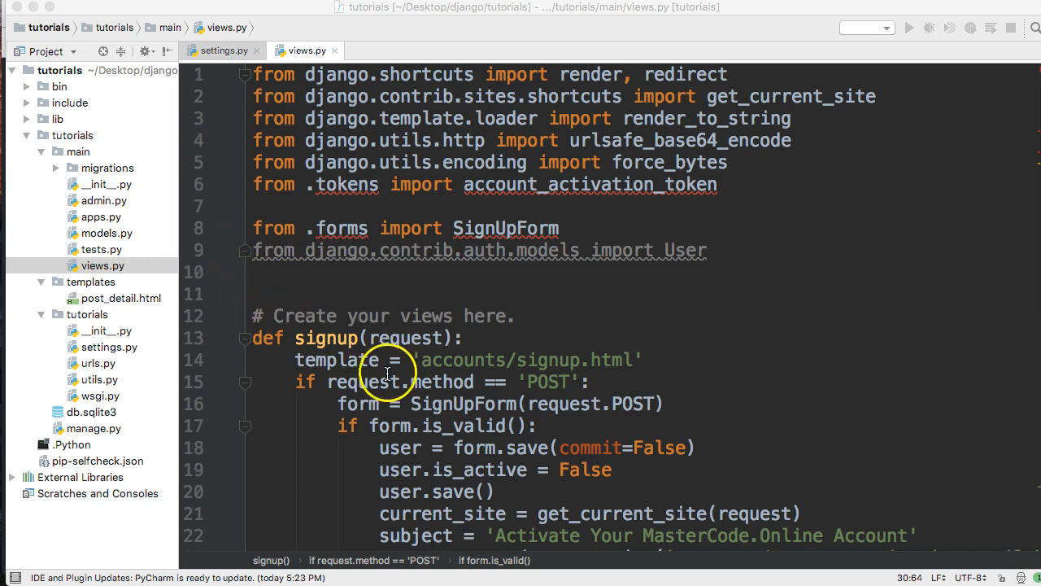
mouse_move(488, 421)
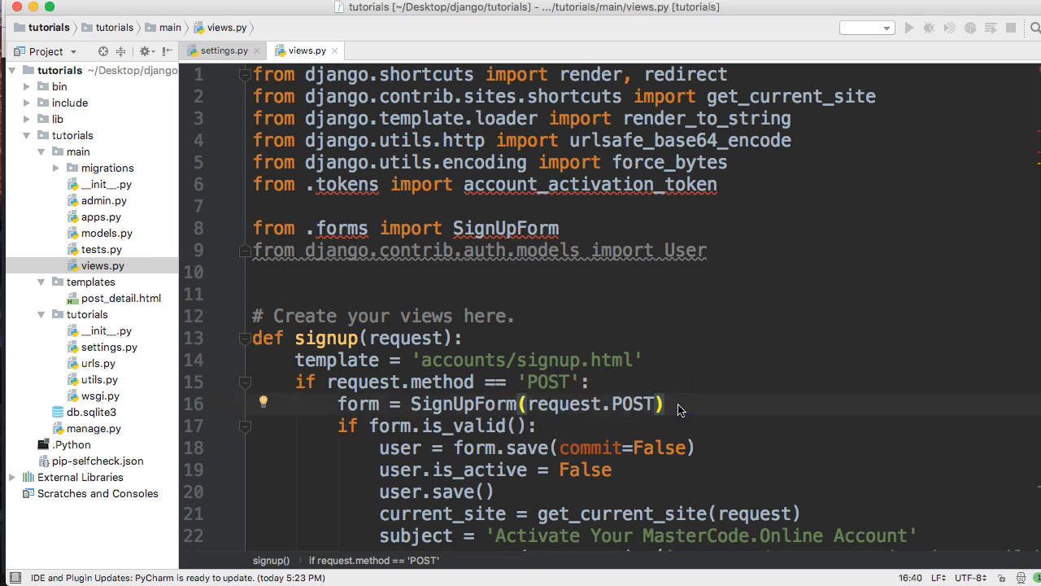
scroll("down", 3)
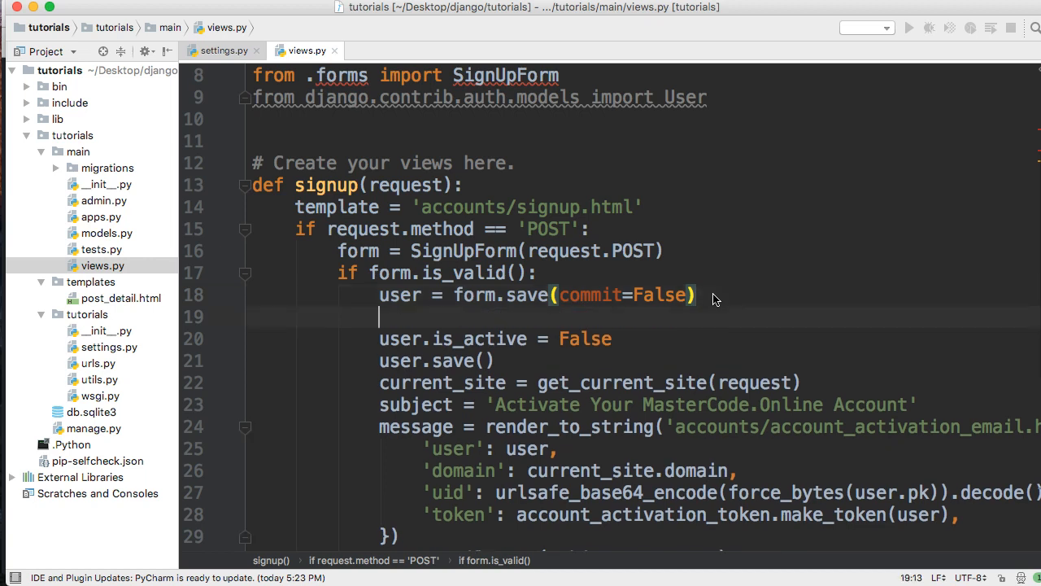
type("if")
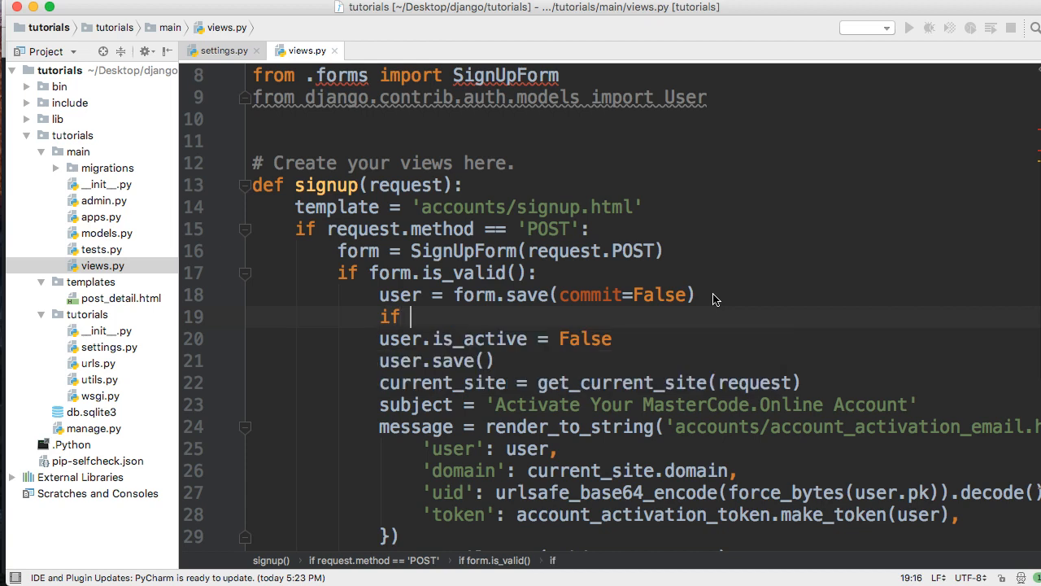
type("not User.objects.fi")
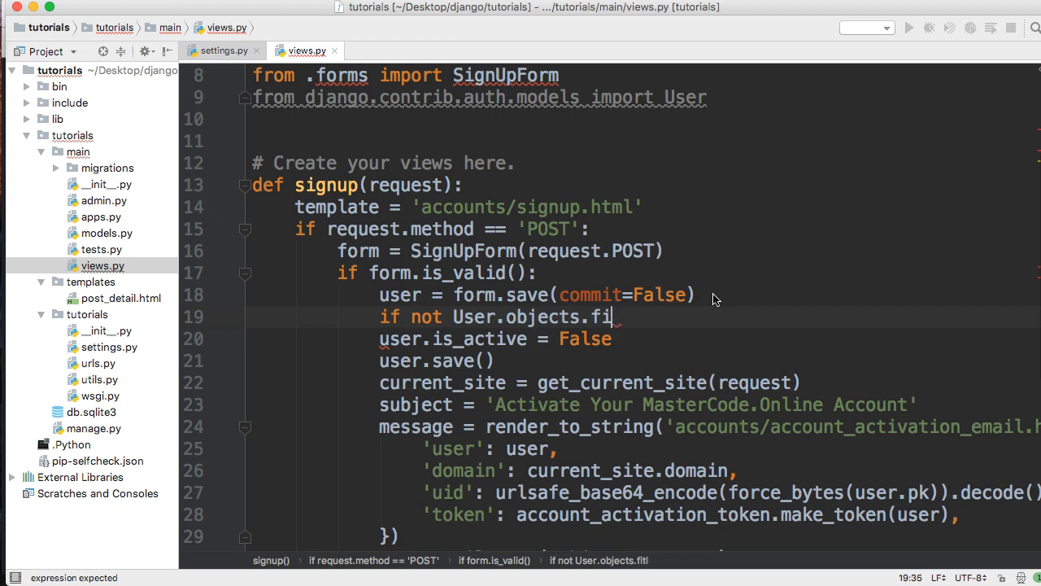
type("lter()")
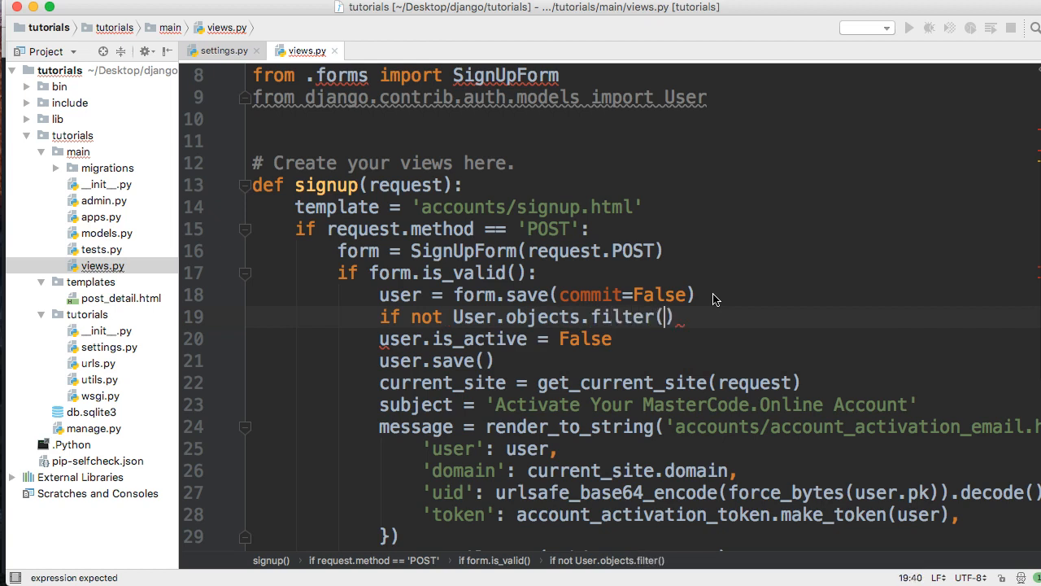
type("email=")
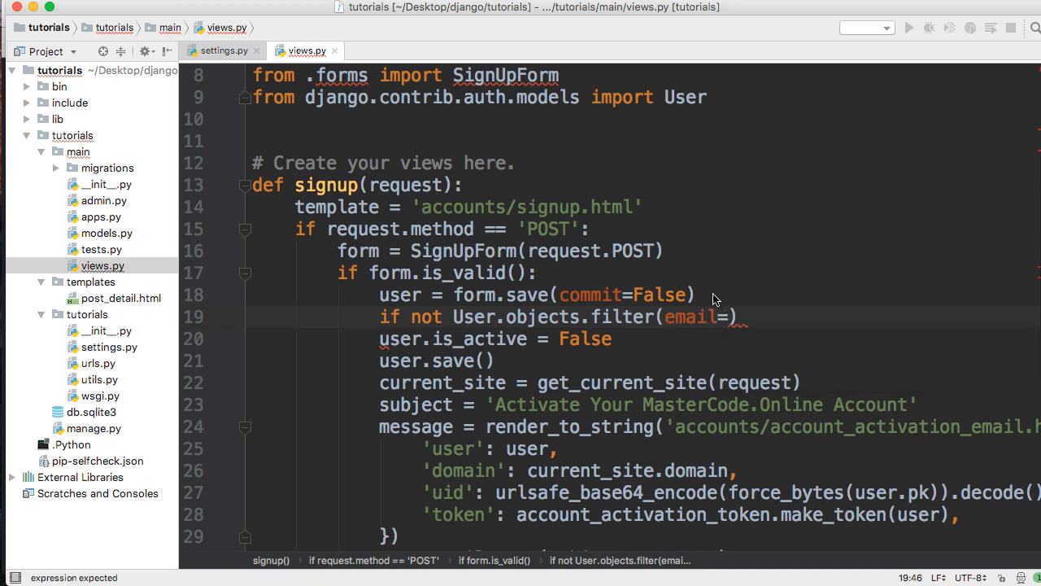
type("user.email")
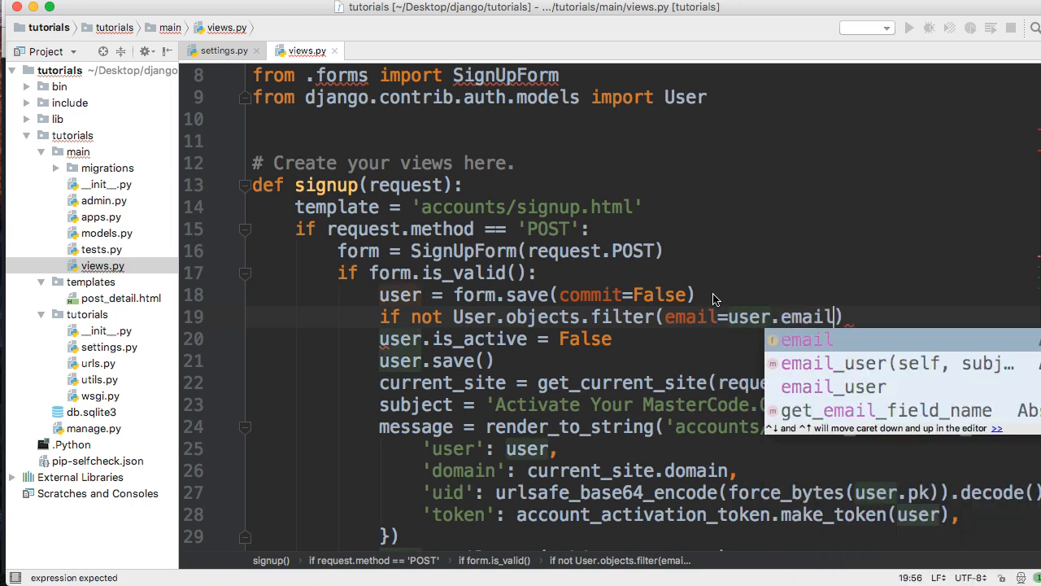
type(".ex")
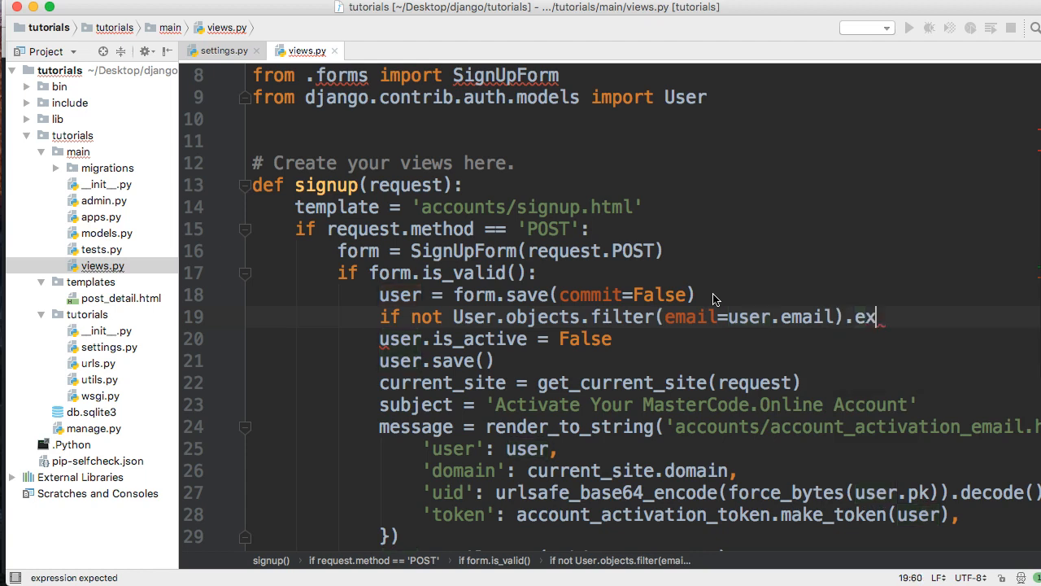
type("ists")
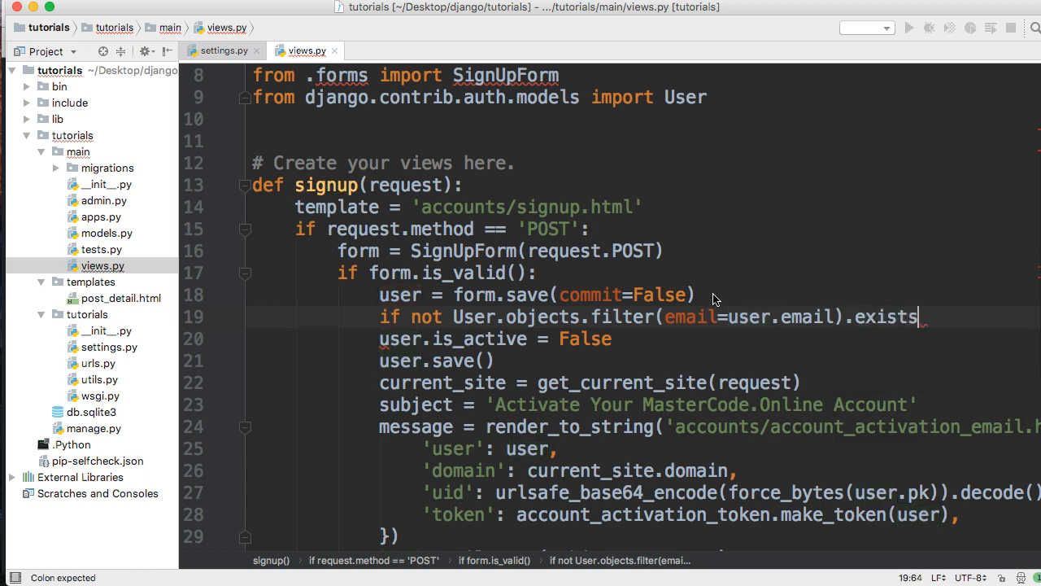
type("():")
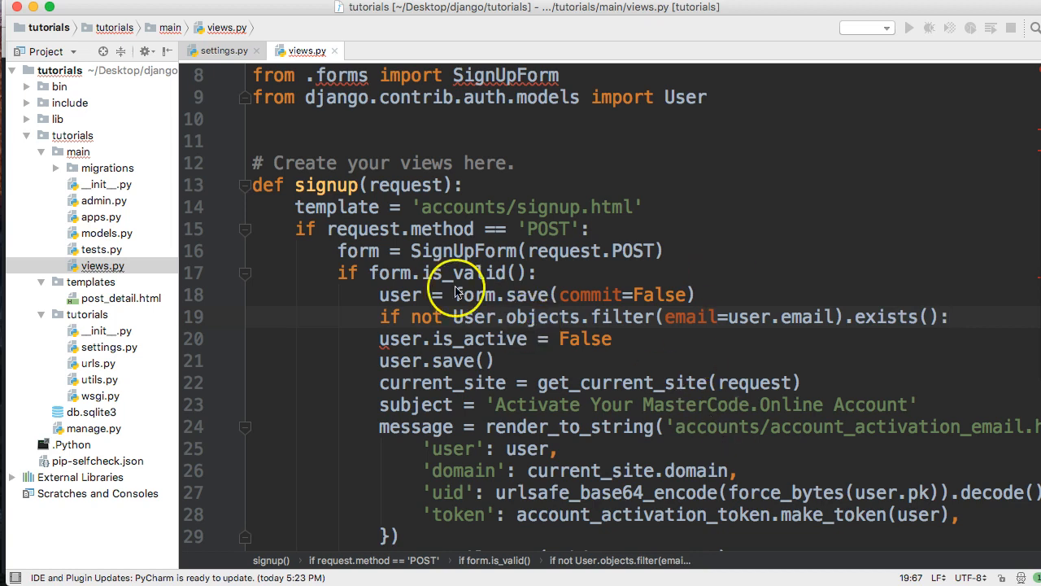
mouse_move(508, 305)
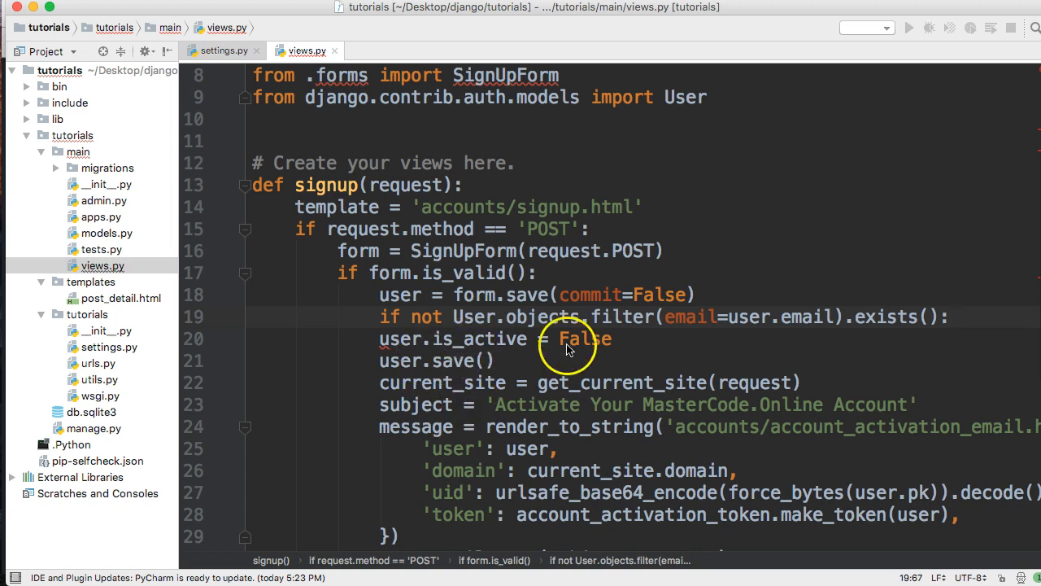
mouse_move(557, 335)
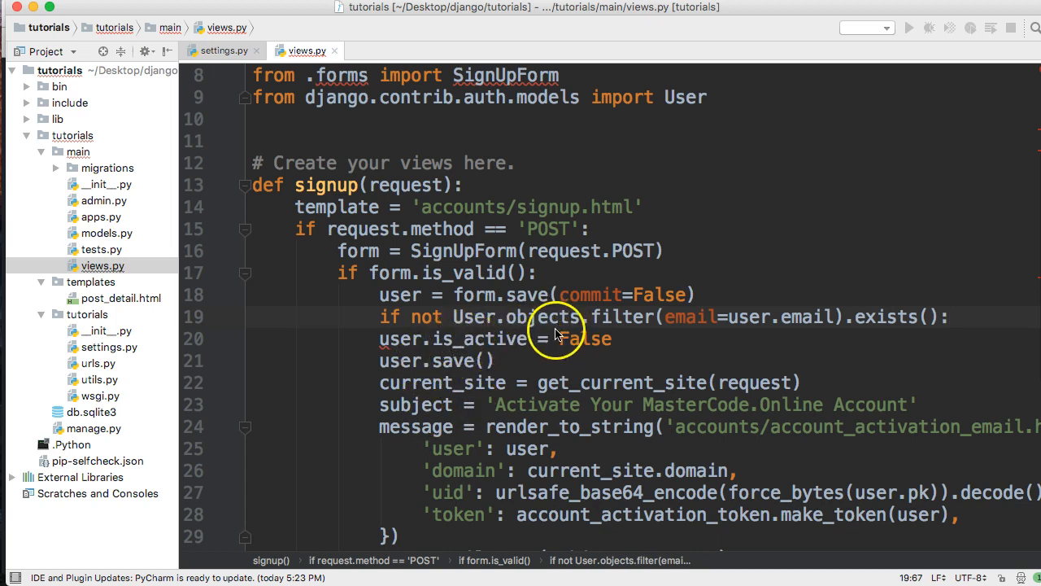
mouse_move(521, 398)
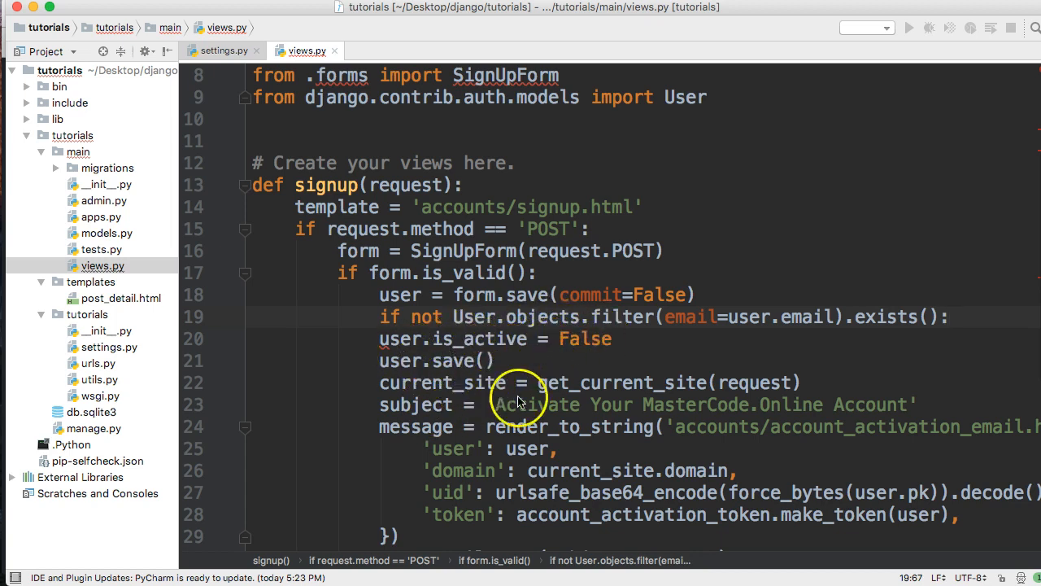
scroll("down", 3)
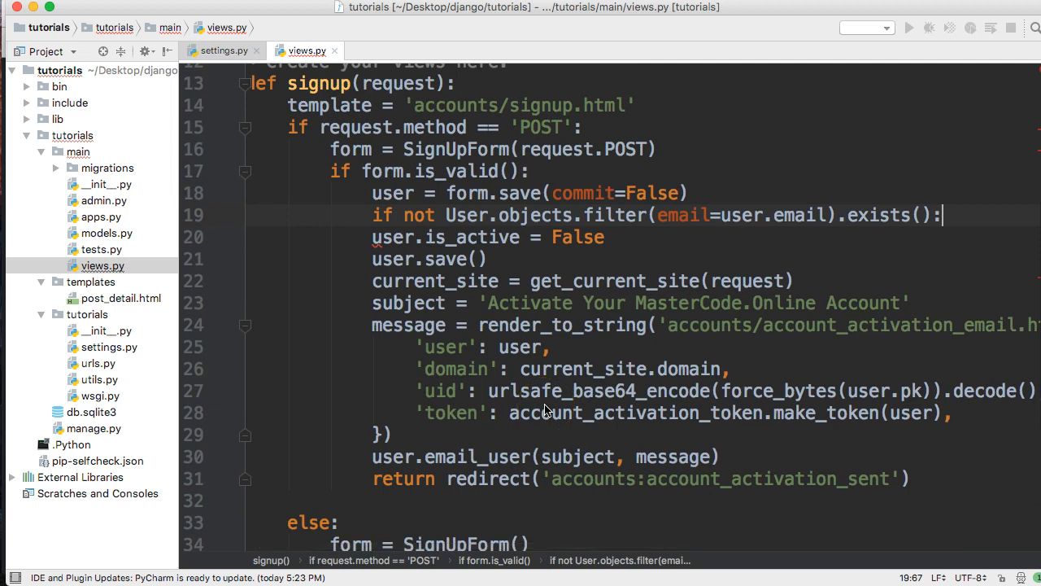
mouse_move(537, 413)
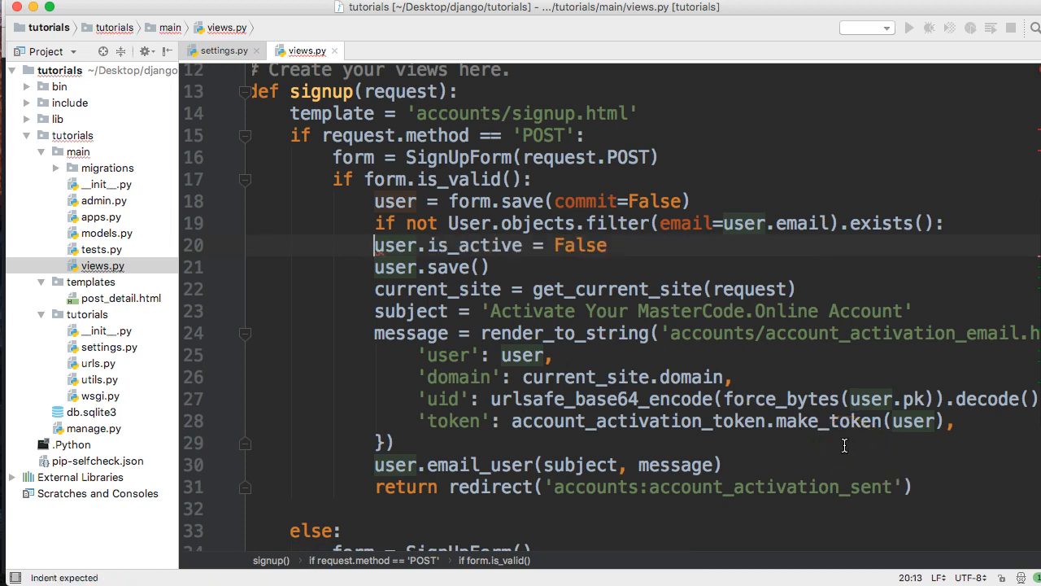
mouse_move(939, 492)
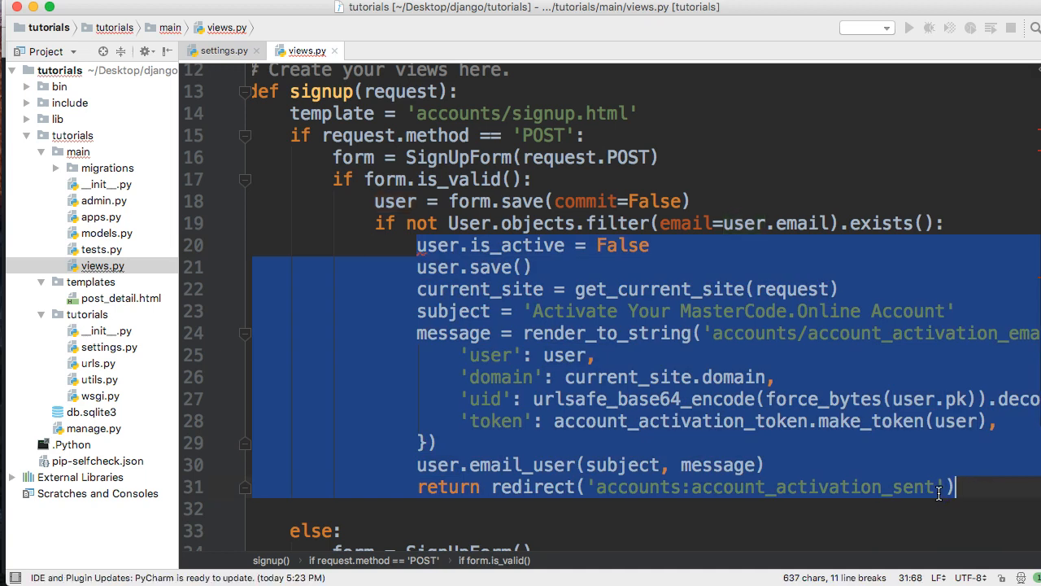
- Indent the activation and email-sending lines 20–31 under the email-exists if statement
left_click(411, 304)
type("from django.")
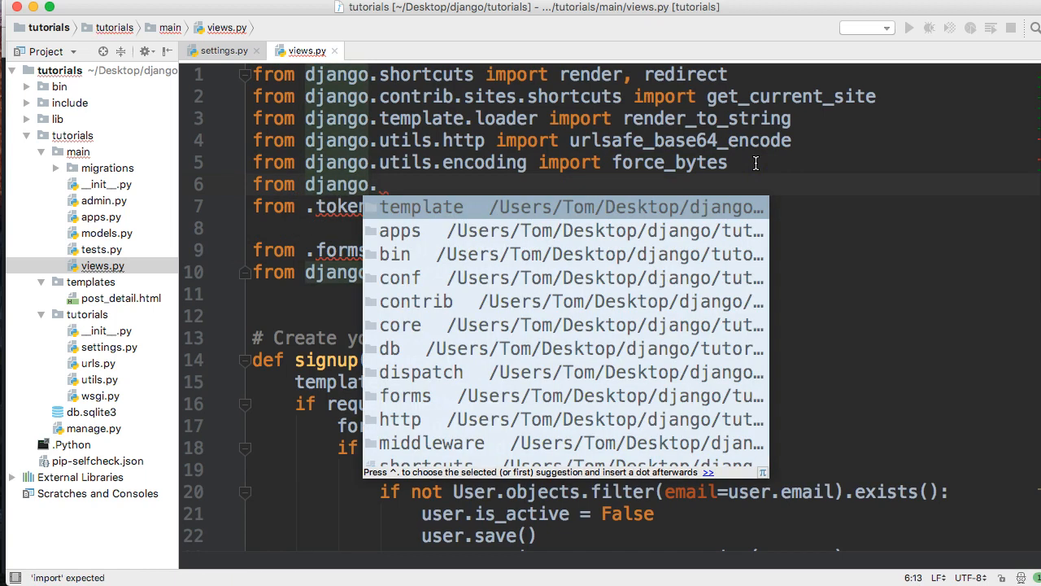
- Add 'from django.contrib import messages' on line 6 of views.py
type("contrib")
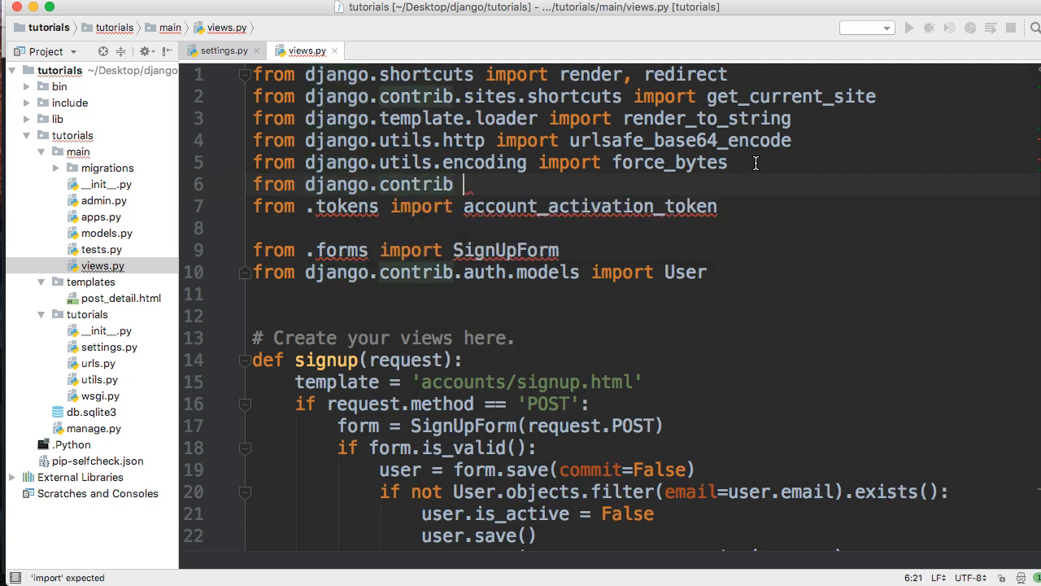
type("import messag")
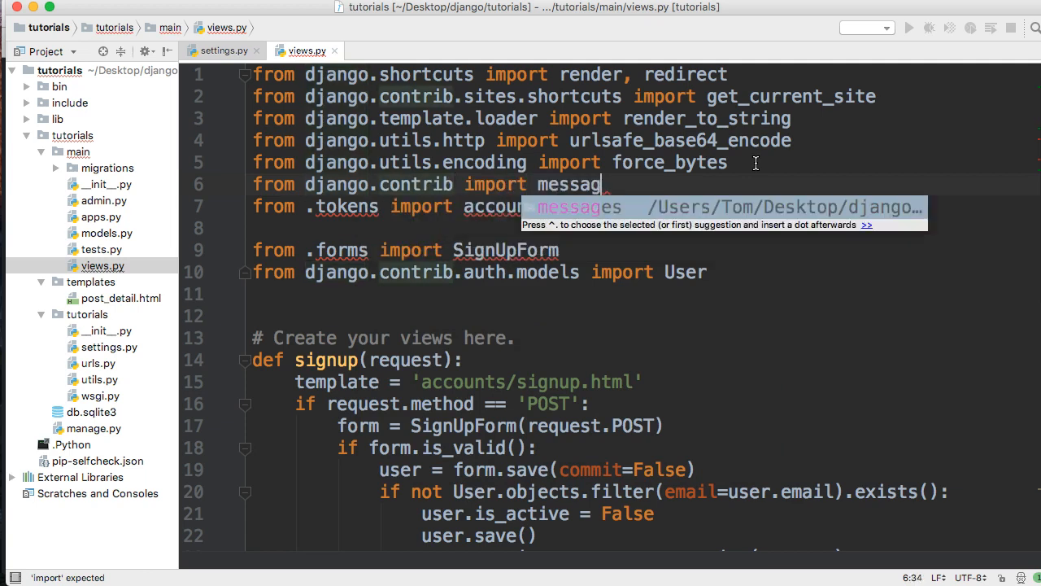
key("Tab")
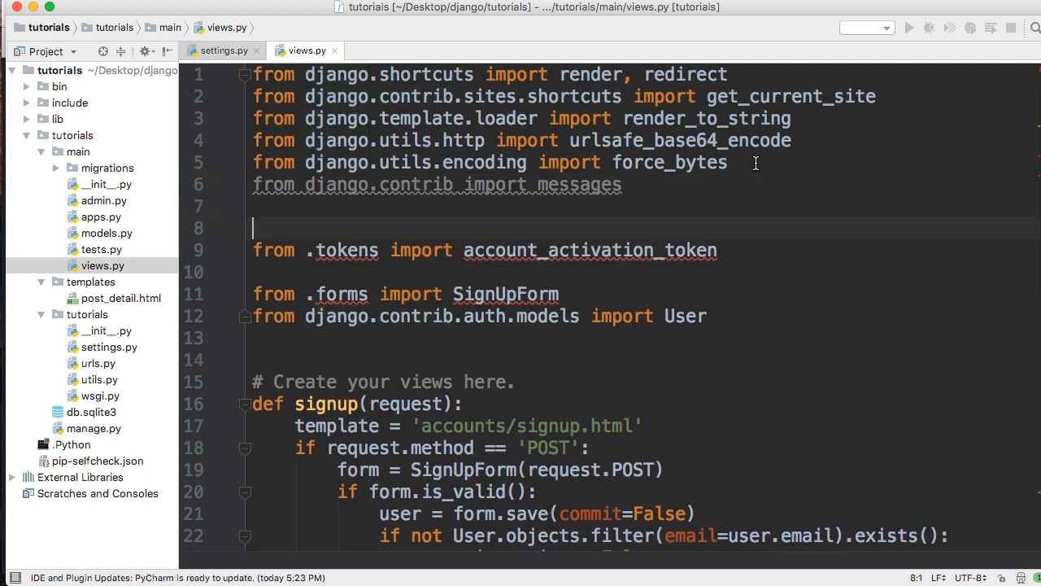
scroll("down", 3)
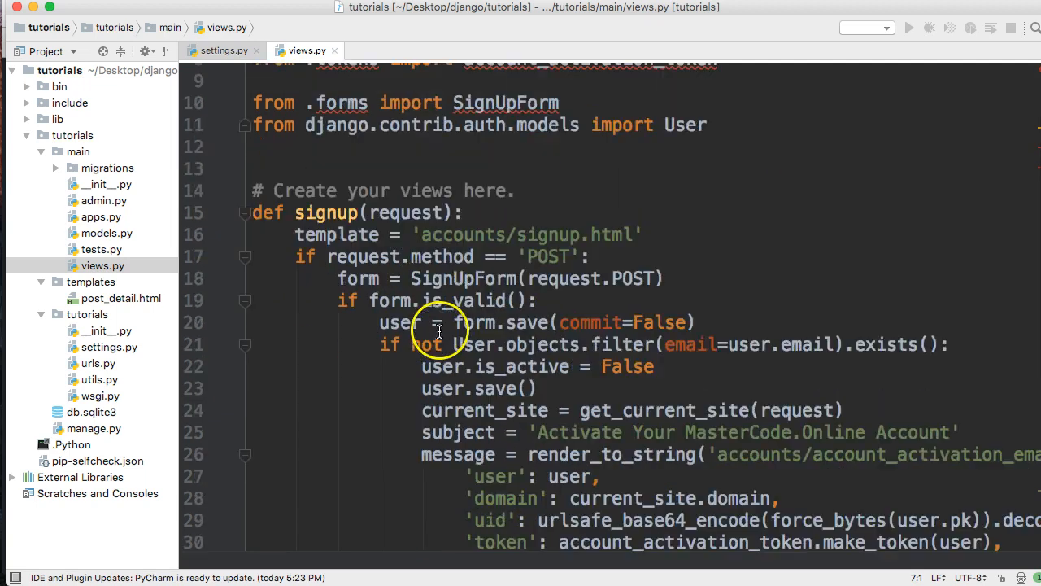
scroll("down", 3)
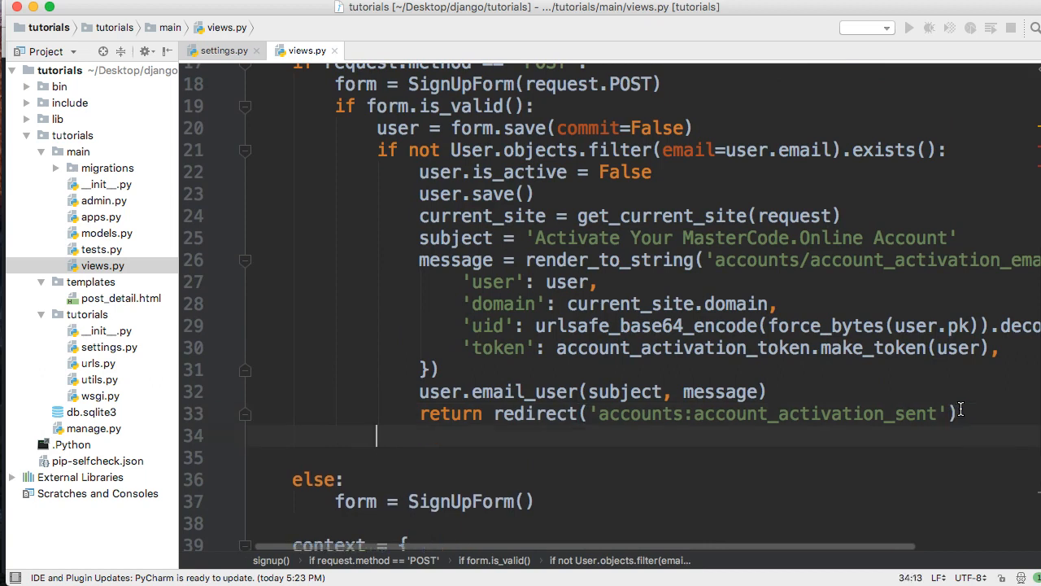
- Add an else branch calling messages.error(request, 'This email exists in our system ...')
type("else")
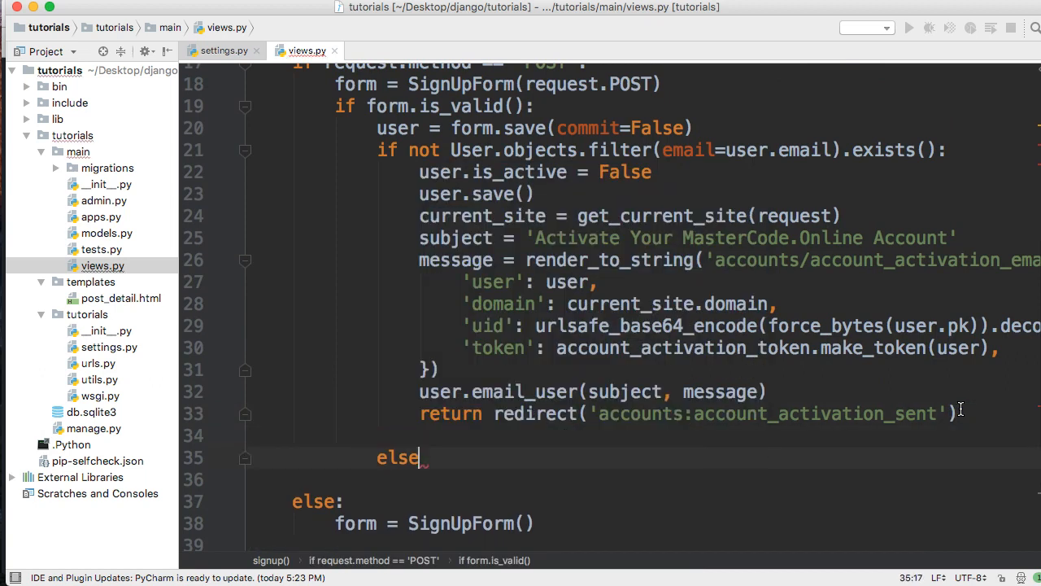
type(":")
type("messages.")
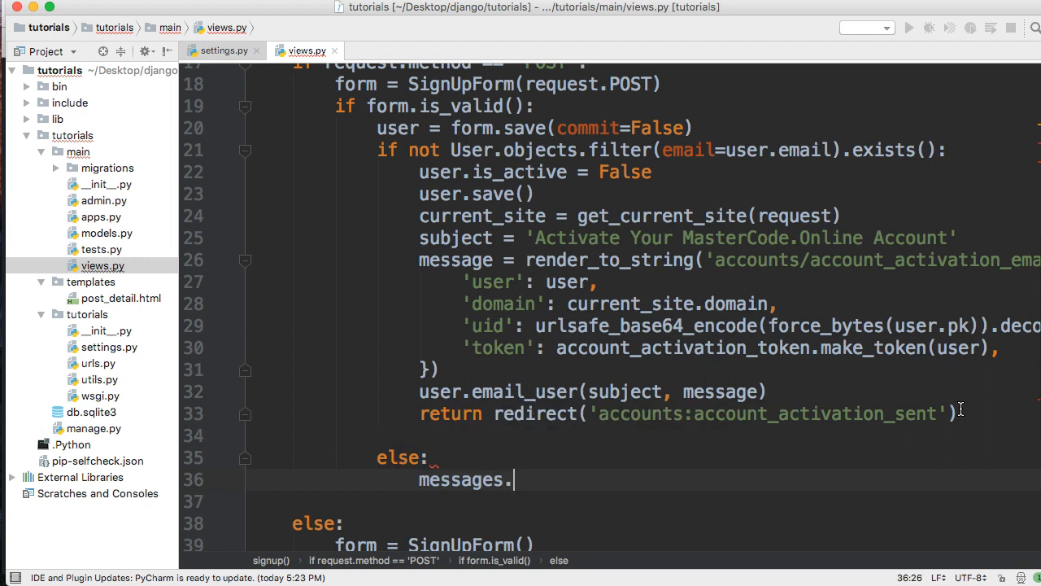
type("error(")
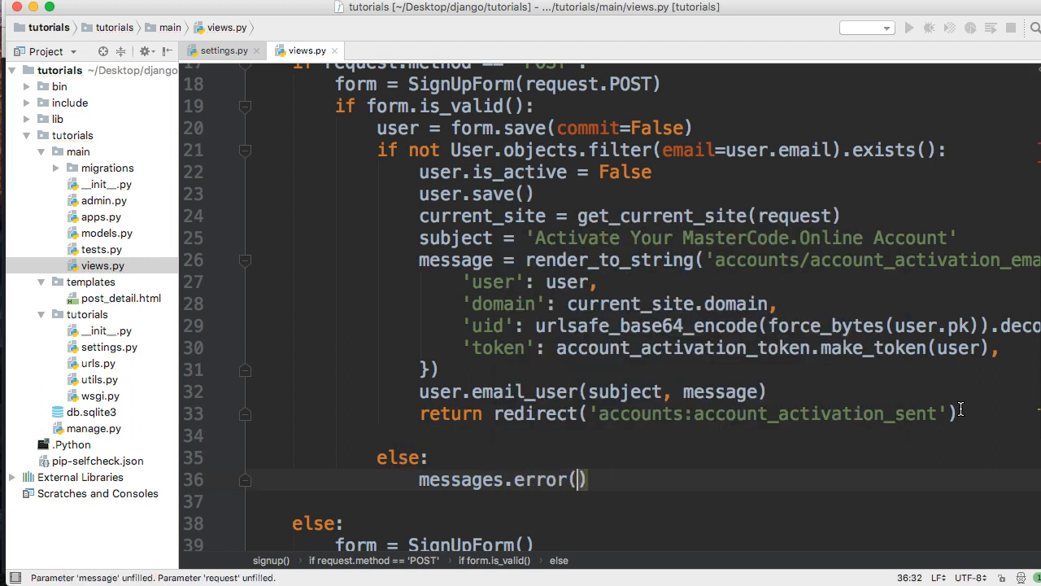
type("request")
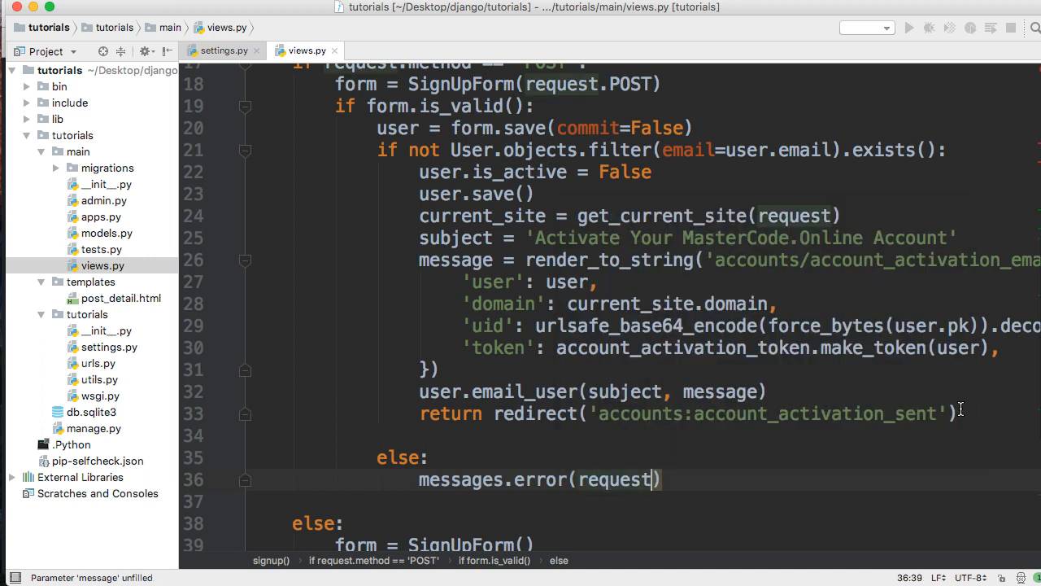
type(", 'T'")
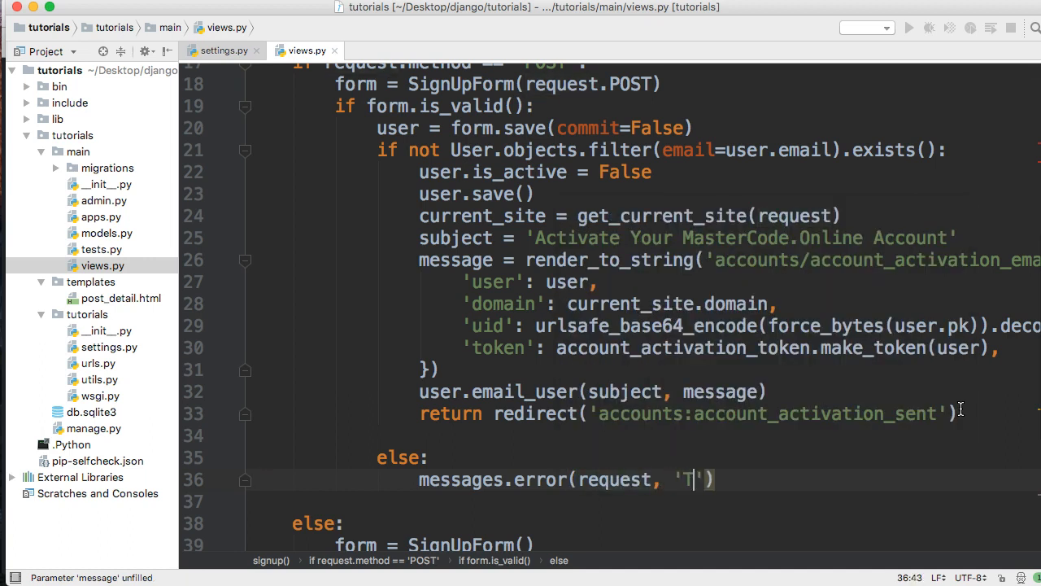
type("his email e")
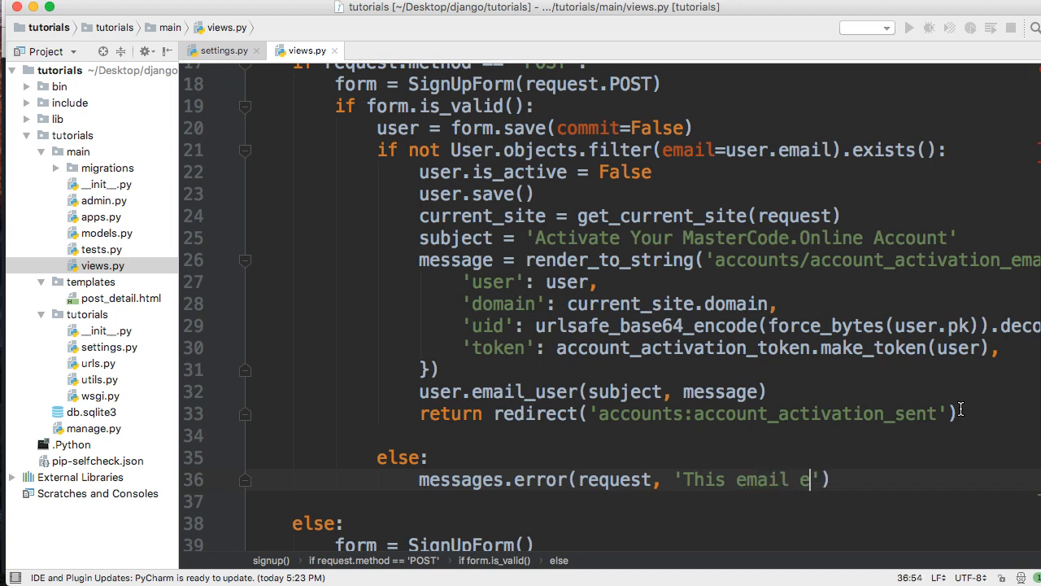
type("xists in our sy")
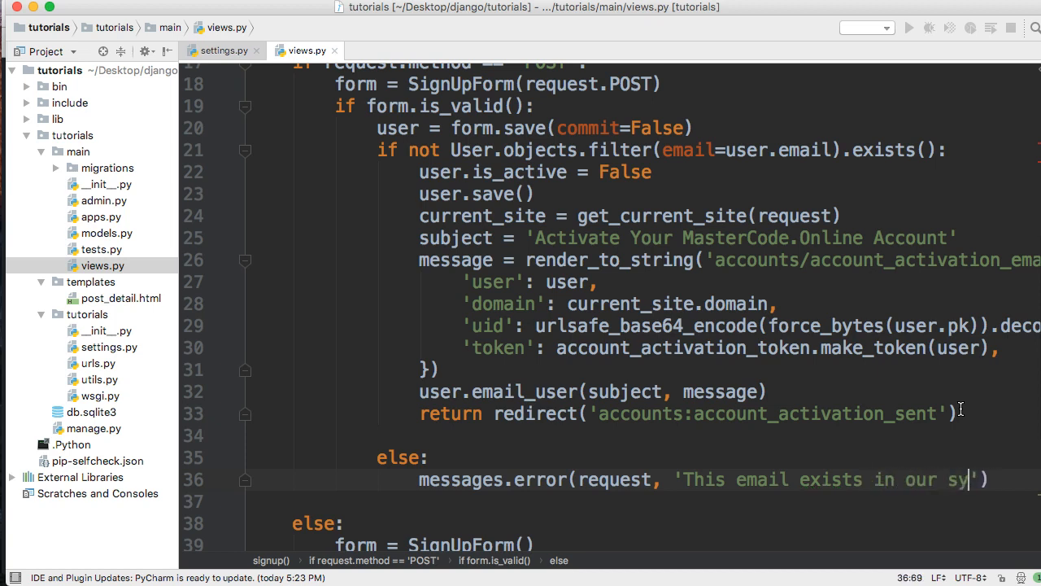
type("stem lp")
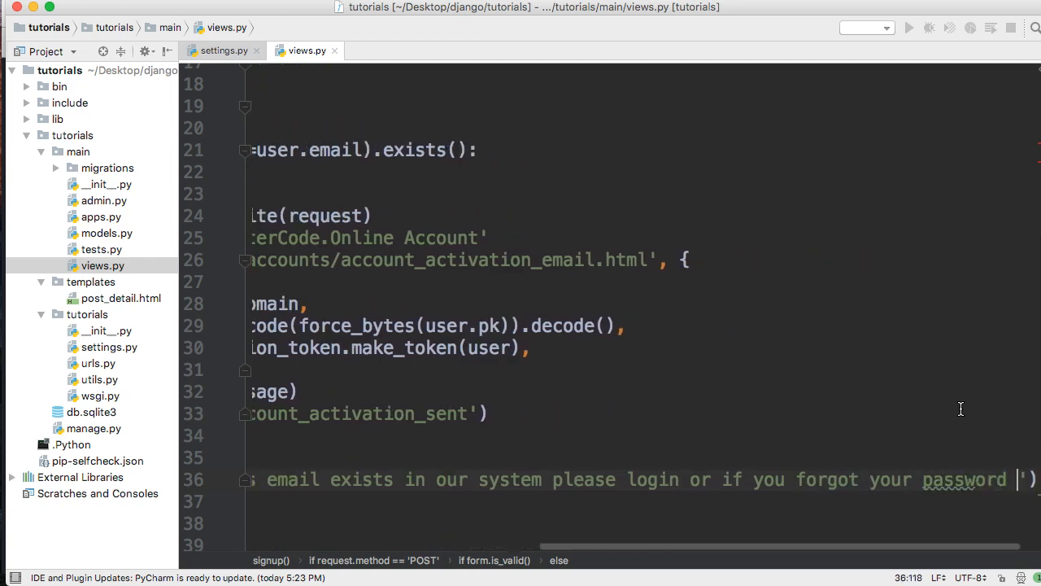
type("please")
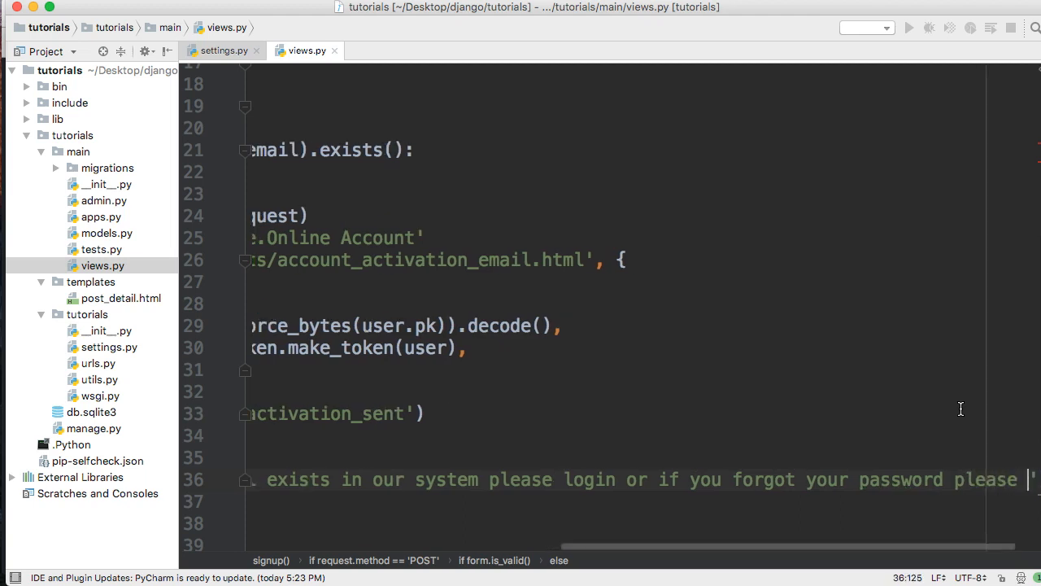
type("reset.")
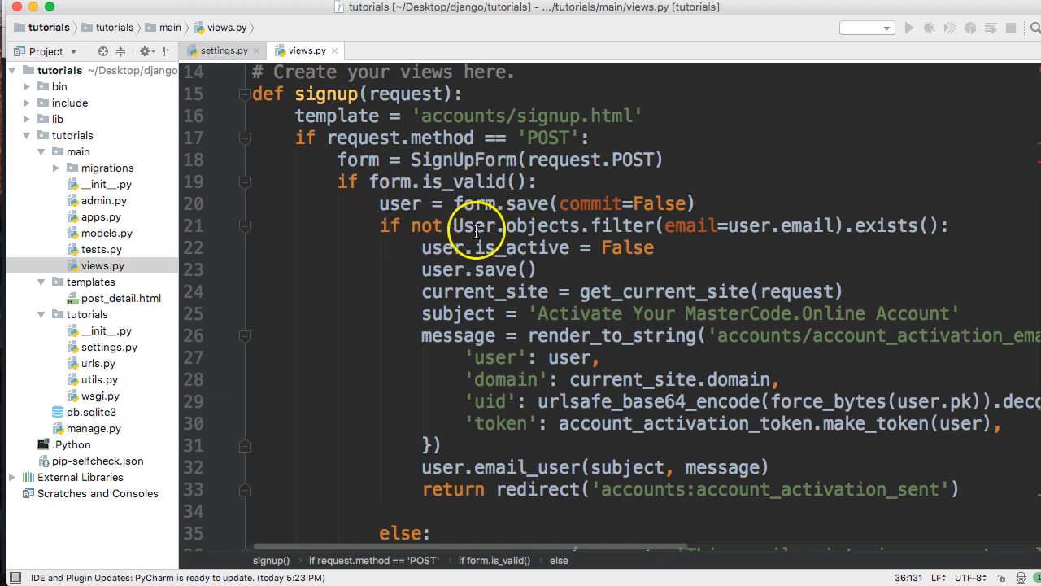
mouse_move(738, 225)
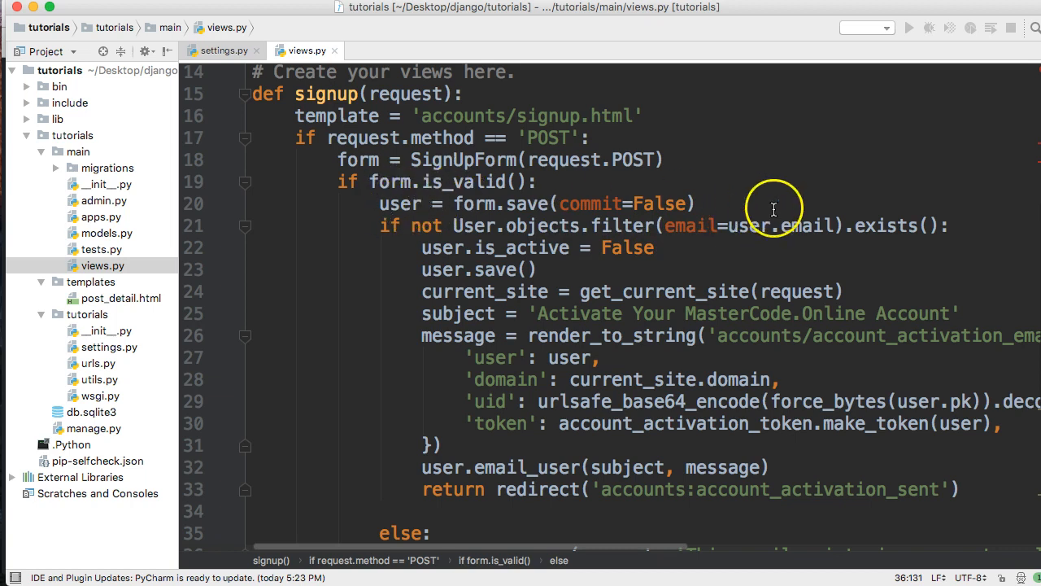
mouse_move(756, 218)
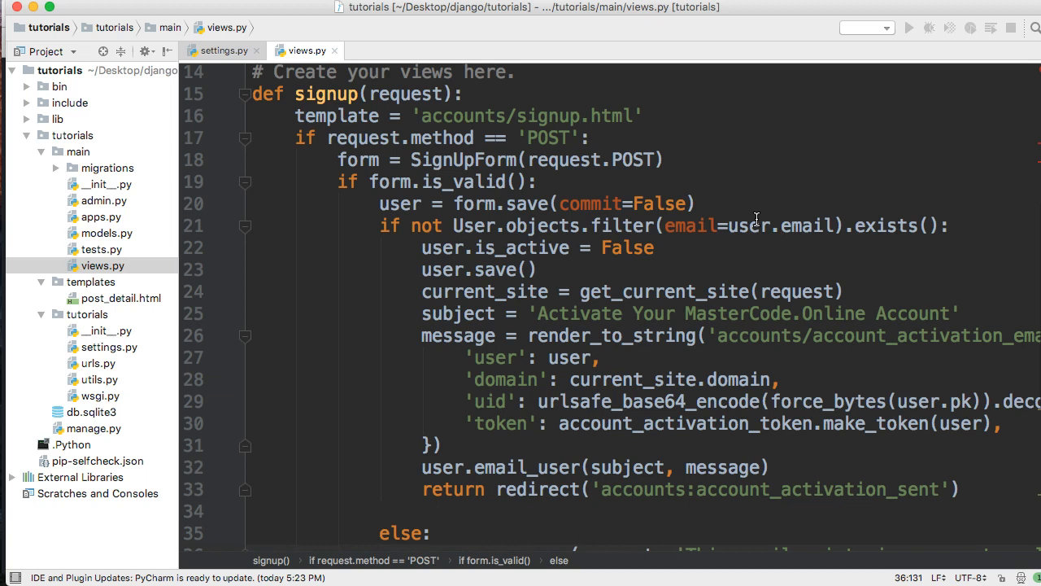
mouse_move(817, 187)
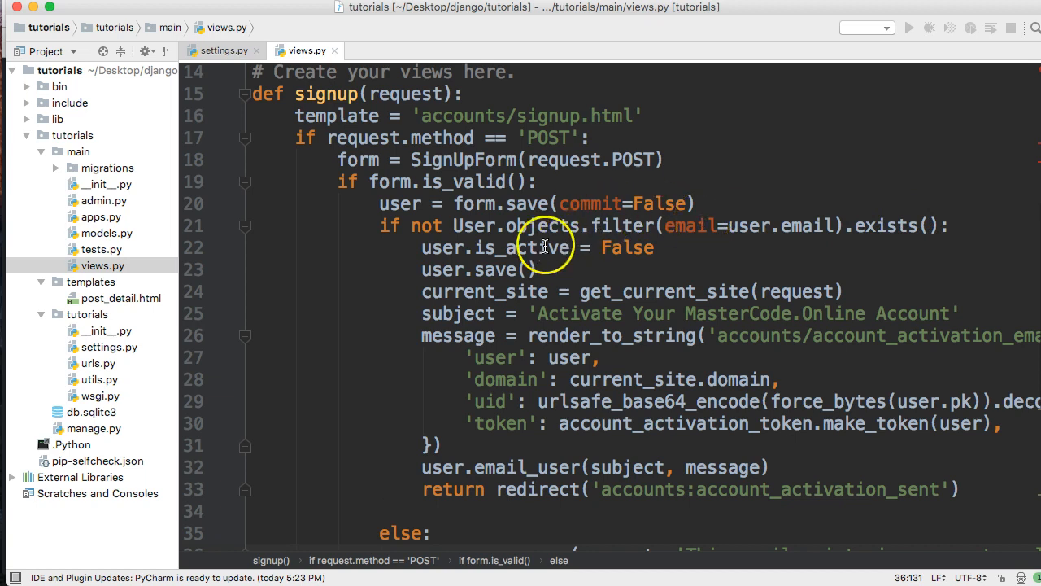
scroll("down", 3)
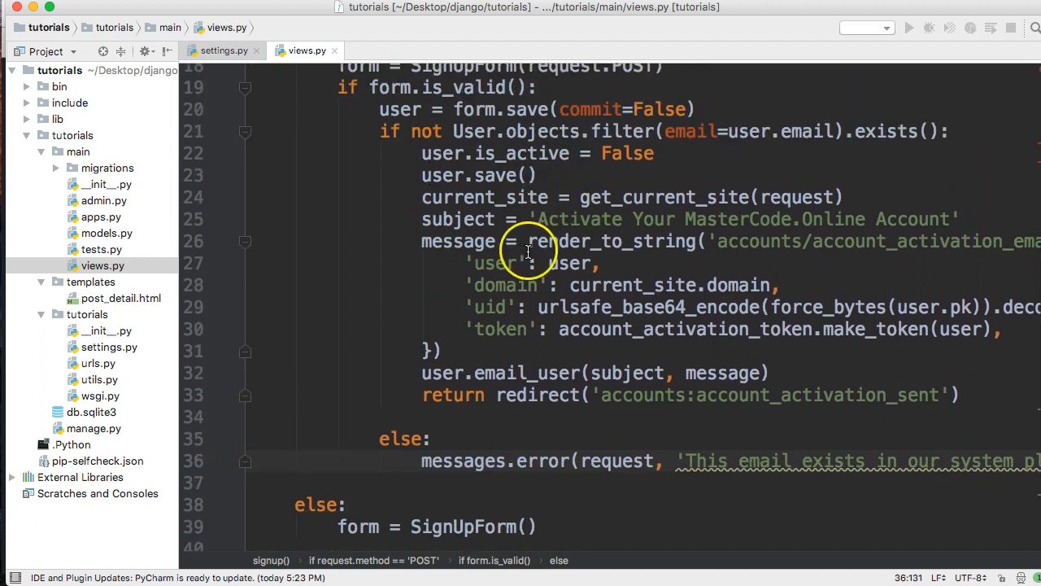
scroll("down", 3)
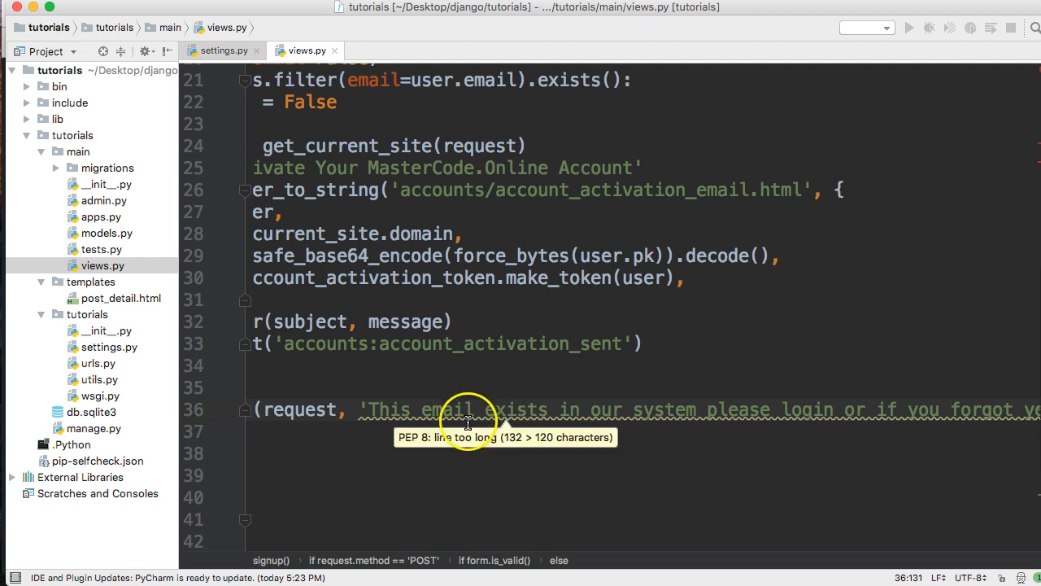
scroll("down", 3)
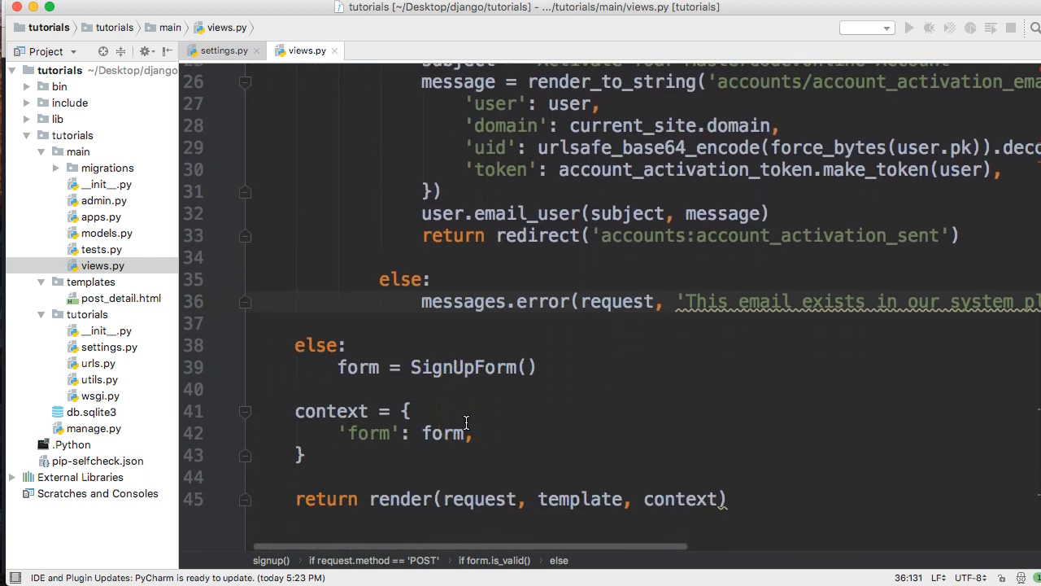
scroll("down", 3)
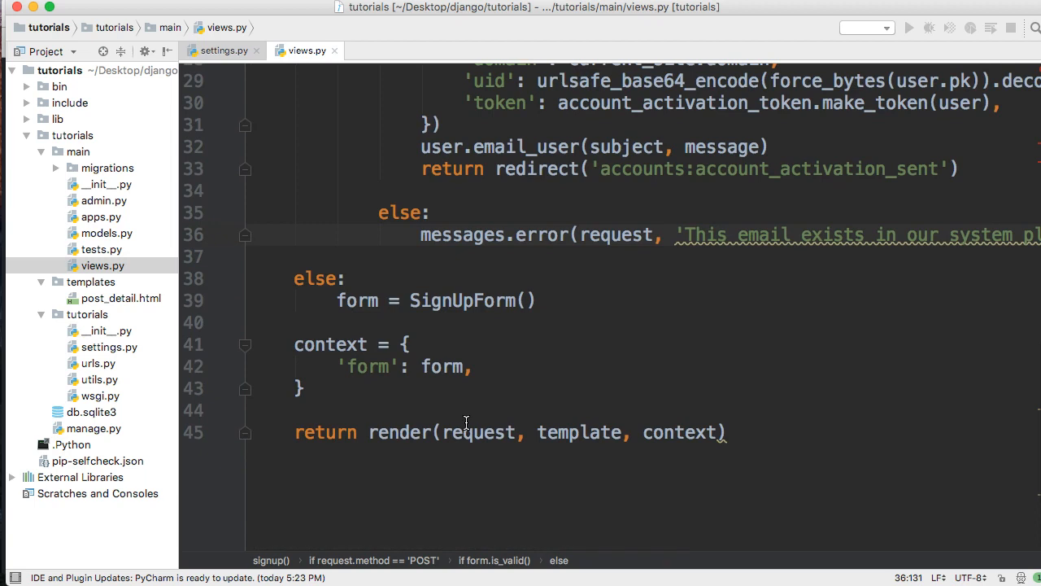